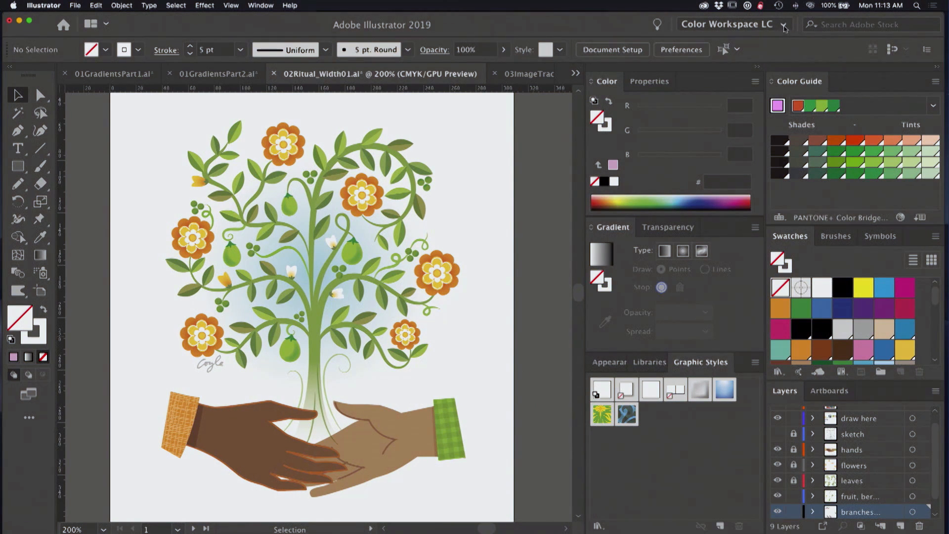
# Switch the workspace from Color Workspace LC to Laura CC2019.
pyautogui.click(785, 26)
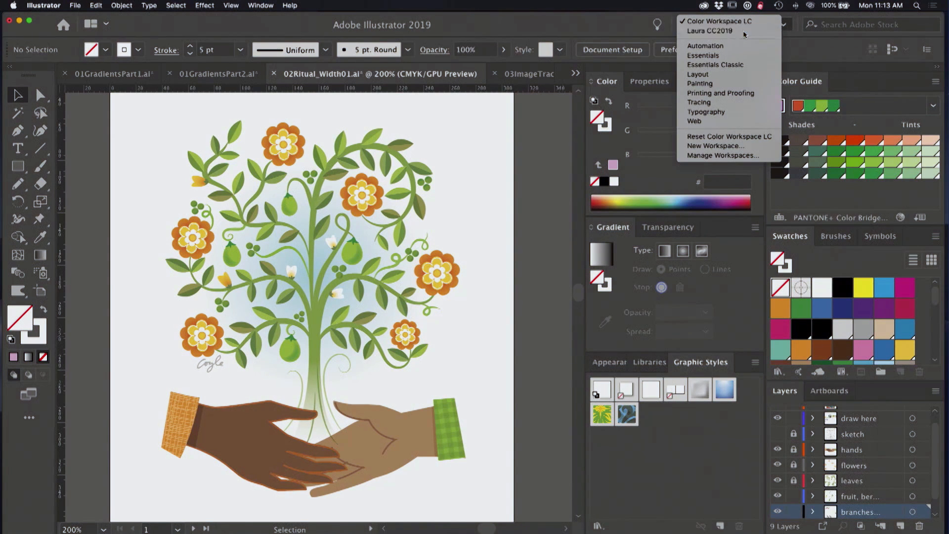
pyautogui.click(710, 31)
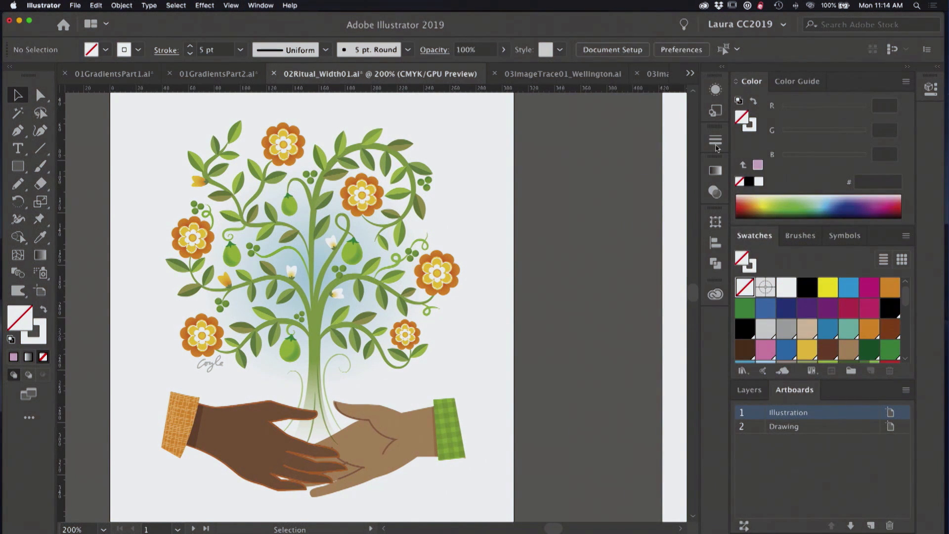
# Review the Stroke panel's width profile presets and keep the stroke Uniform at 5 pt.
pyautogui.click(715, 141)
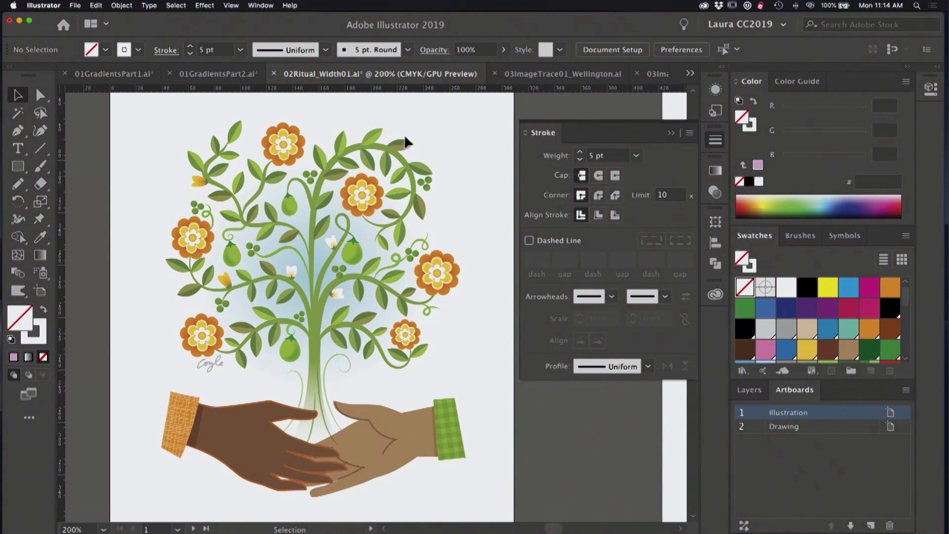
pyautogui.moveTo(331, 350)
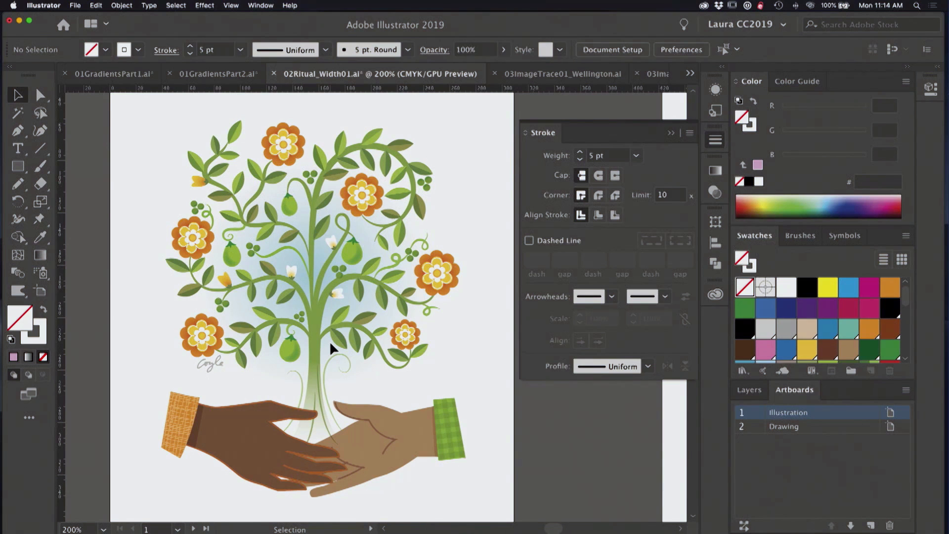
pyautogui.click(648, 366)
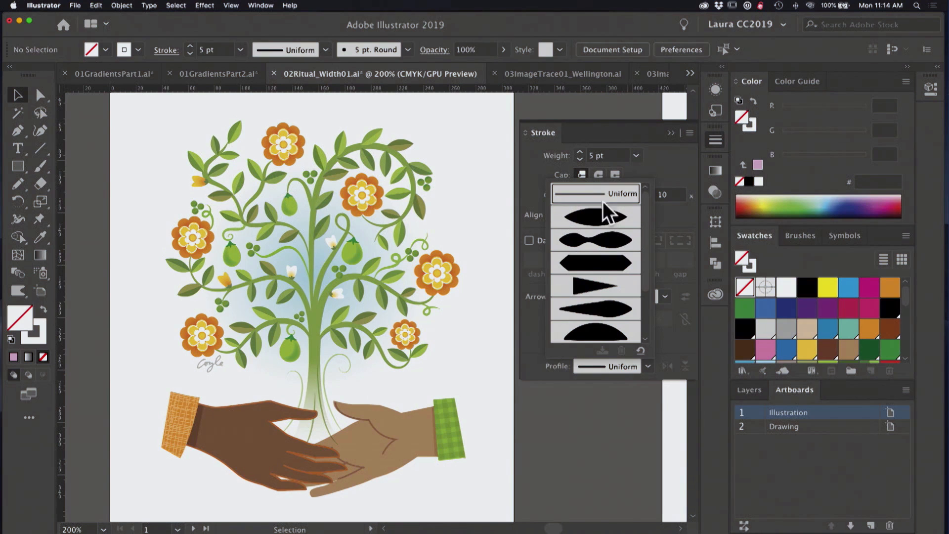
pyautogui.click(595, 193)
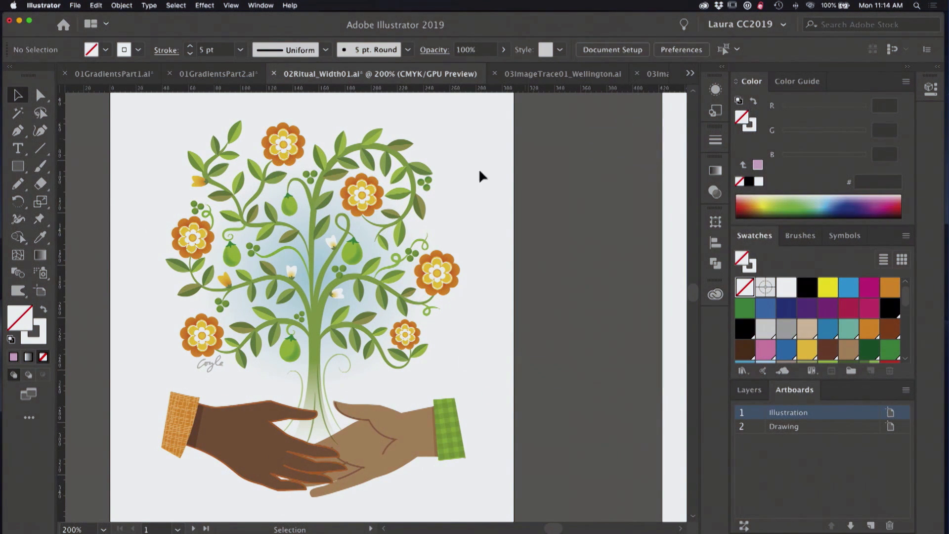
pyautogui.moveTo(346, 286)
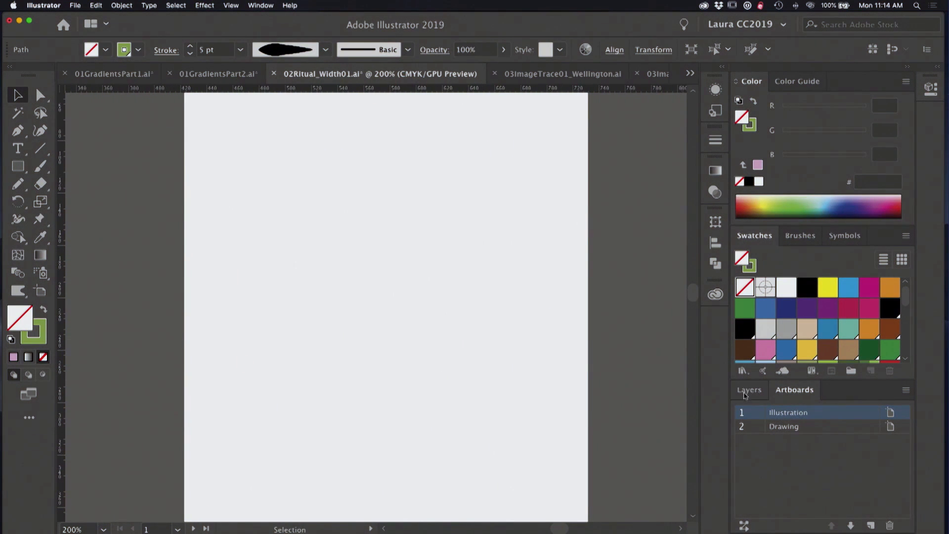
# Show the Layers panel and draw tapered green vines along the sketch's right and left stems.
pyautogui.click(750, 390)
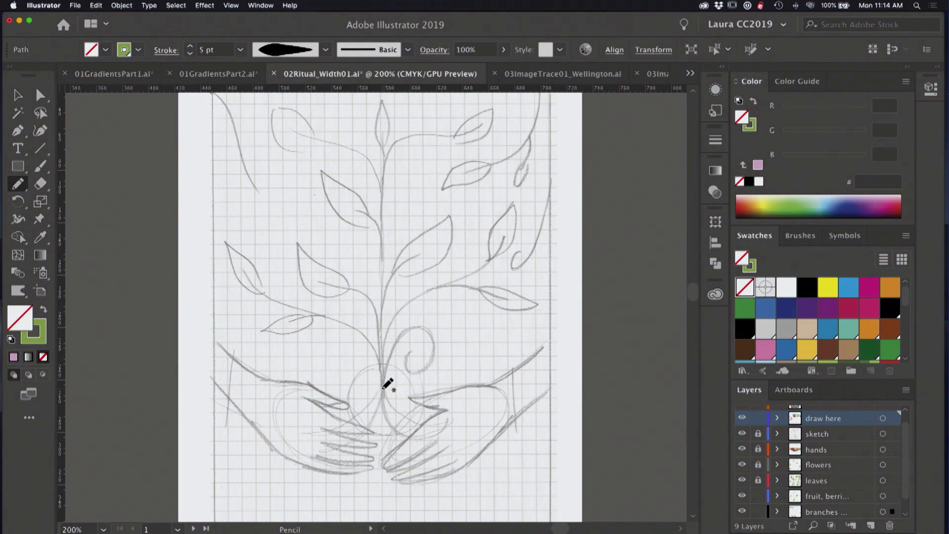
pyautogui.moveTo(385, 394); pyautogui.dragTo(386, 339)
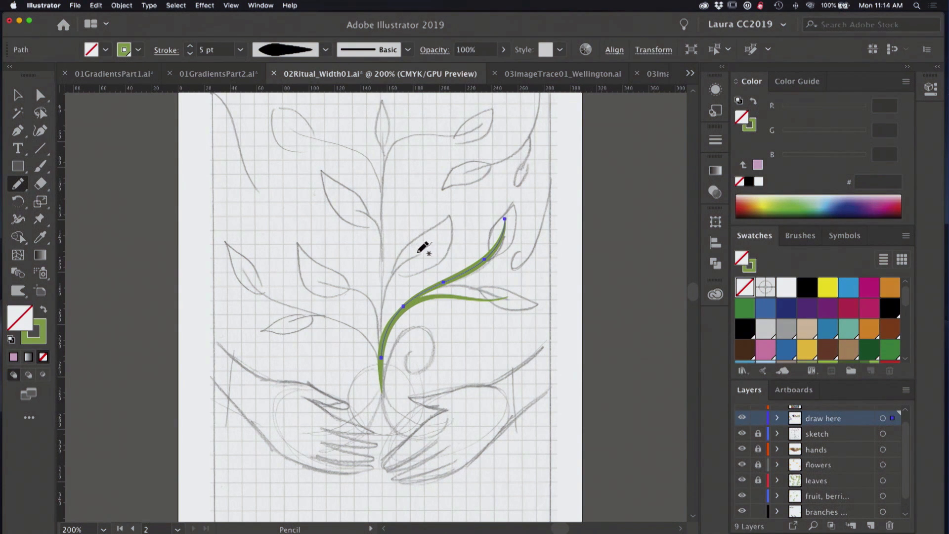
pyautogui.moveTo(430, 245); pyautogui.dragTo(383, 360)
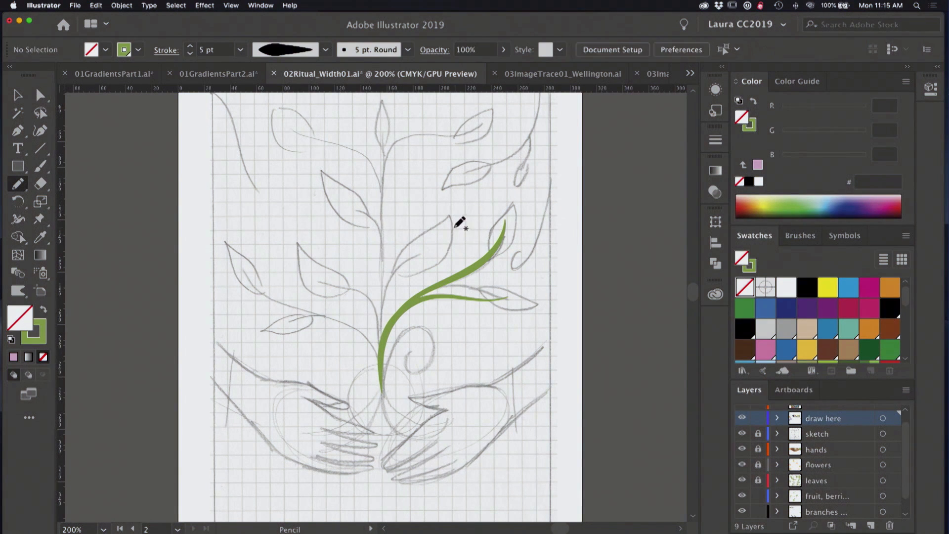
pyautogui.moveTo(430, 246); pyautogui.dragTo(384, 324)
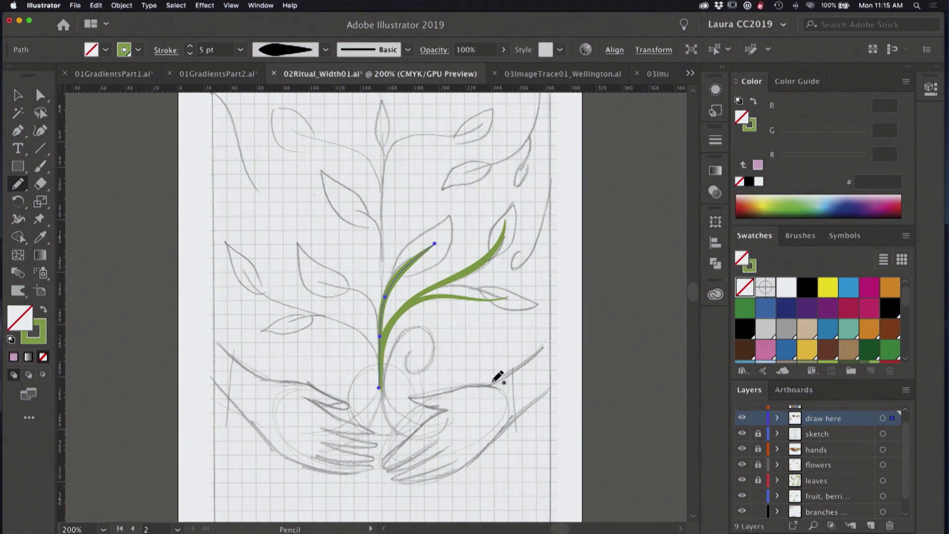
pyautogui.moveTo(510, 329)
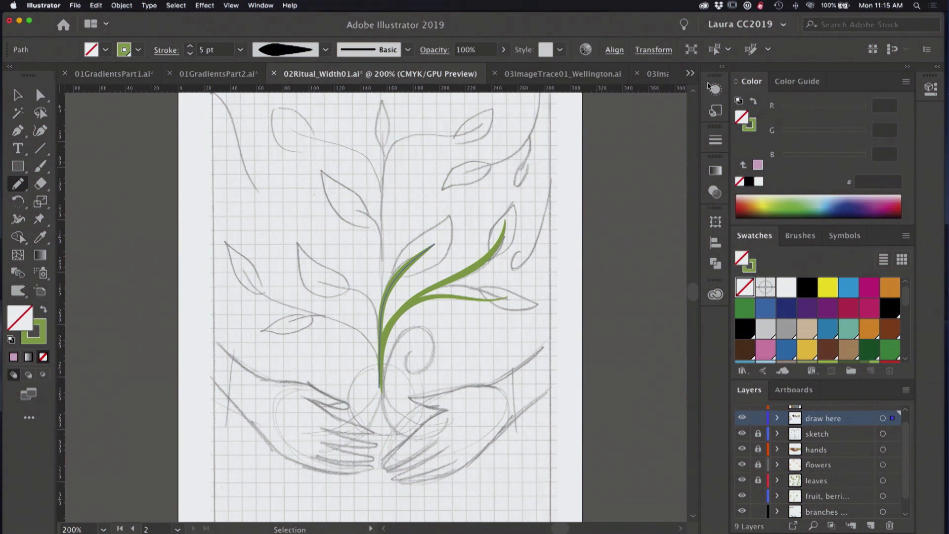
pyautogui.moveTo(715, 88)
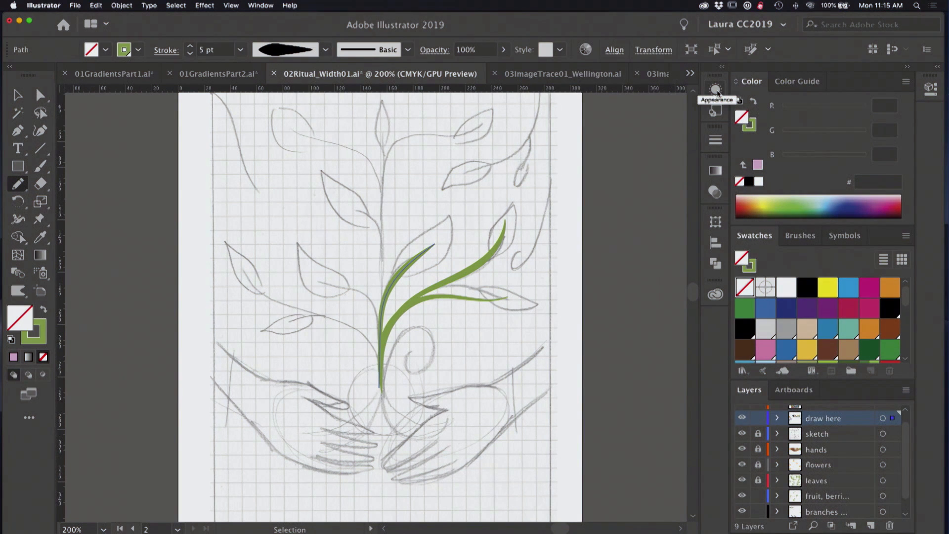
pyautogui.click(714, 88)
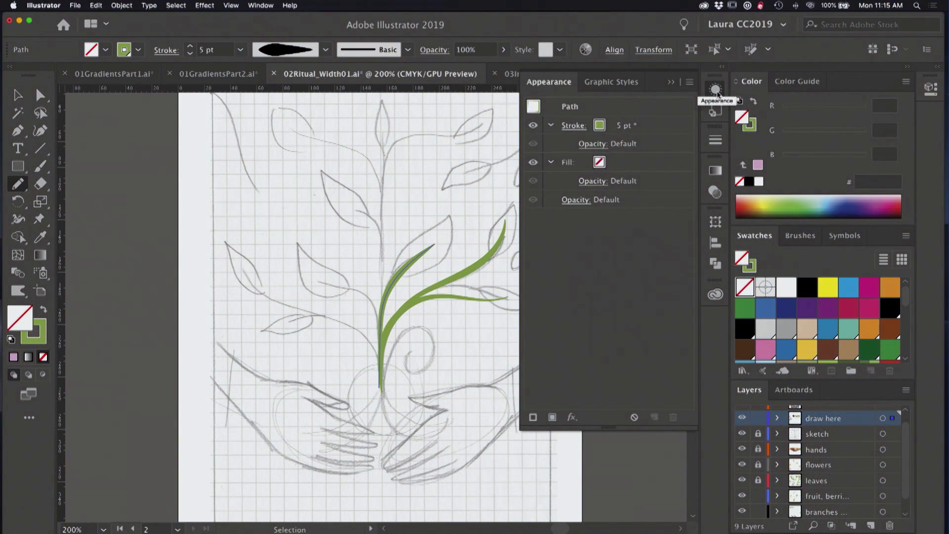
pyautogui.moveTo(658, 279)
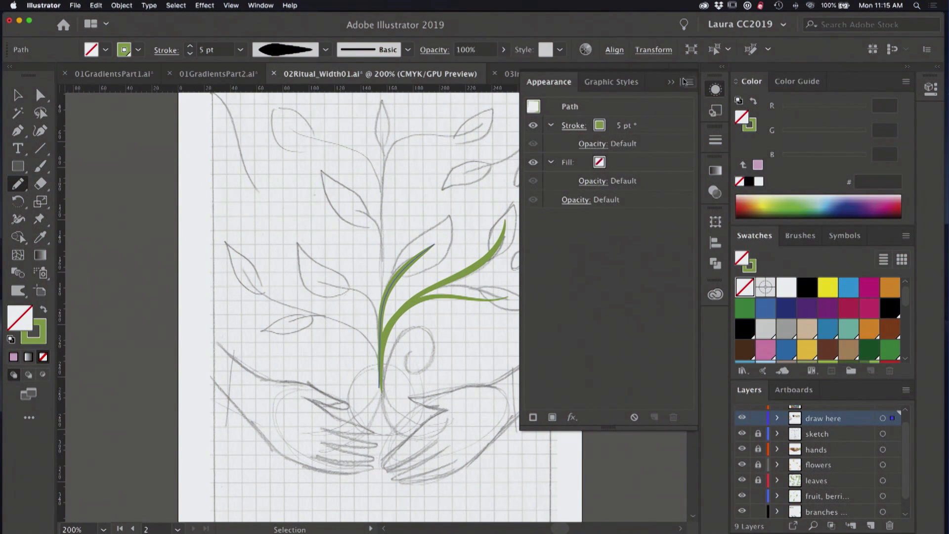
pyautogui.click(688, 82)
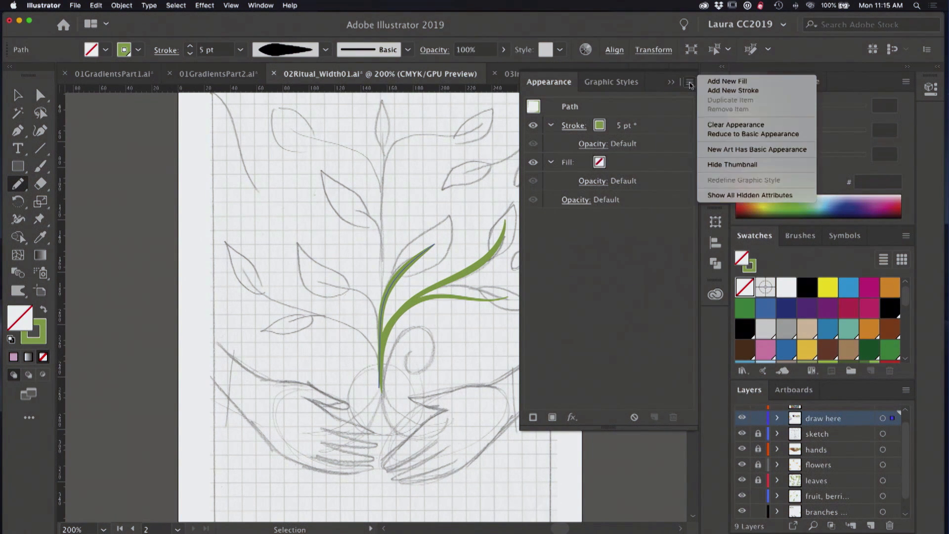
pyautogui.moveTo(756, 149)
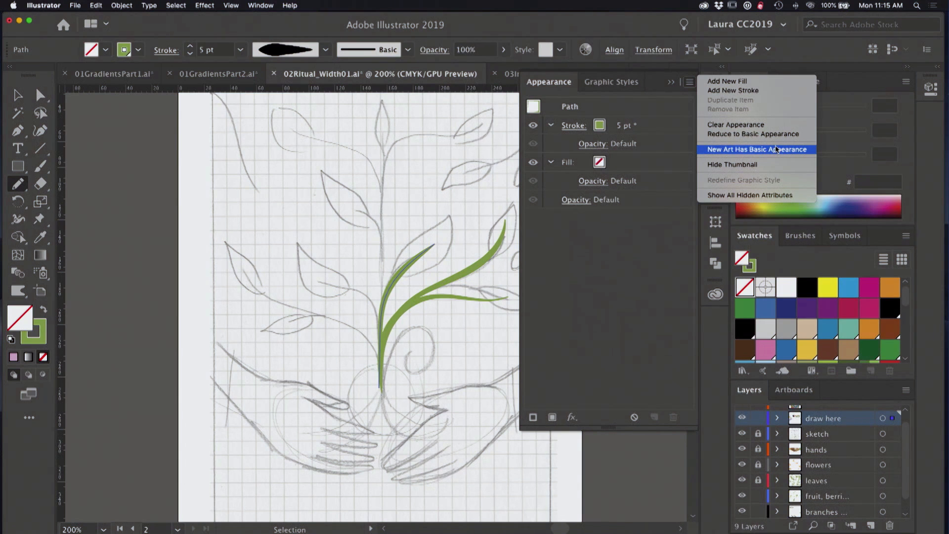
pyautogui.moveTo(647, 127)
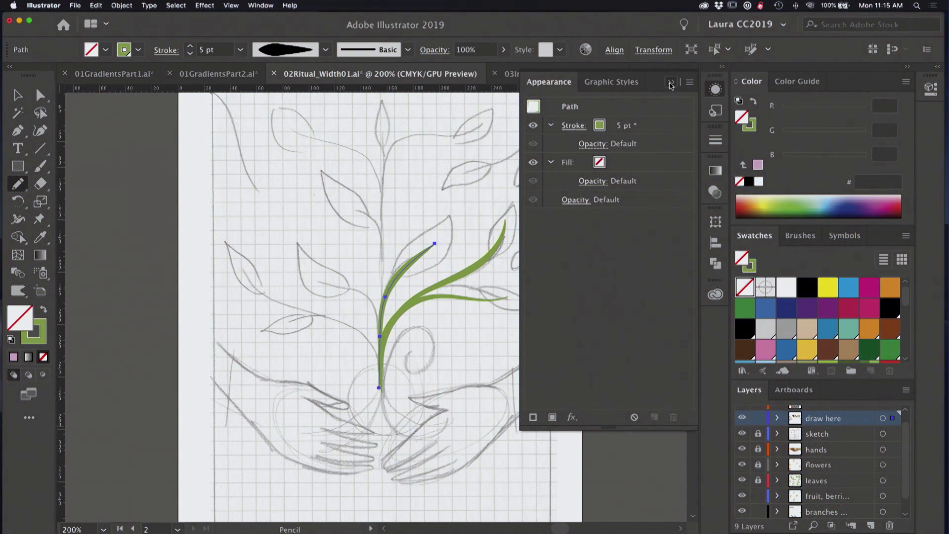
pyautogui.click(671, 83)
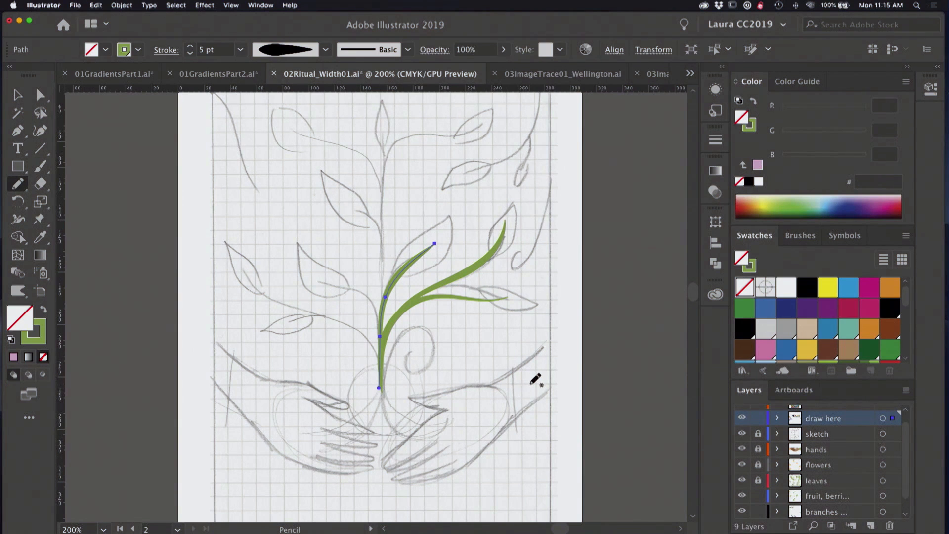
pyautogui.moveTo(540, 376)
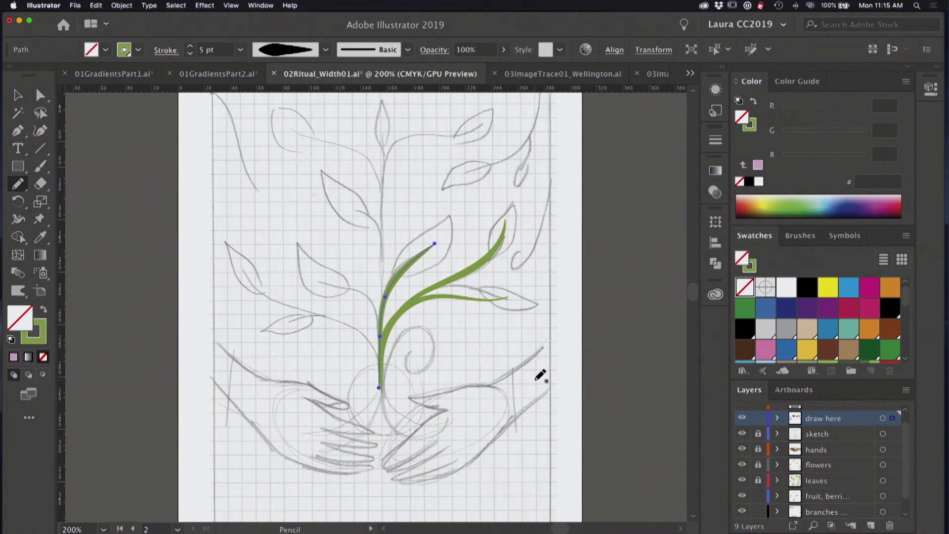
pyautogui.moveTo(523, 353)
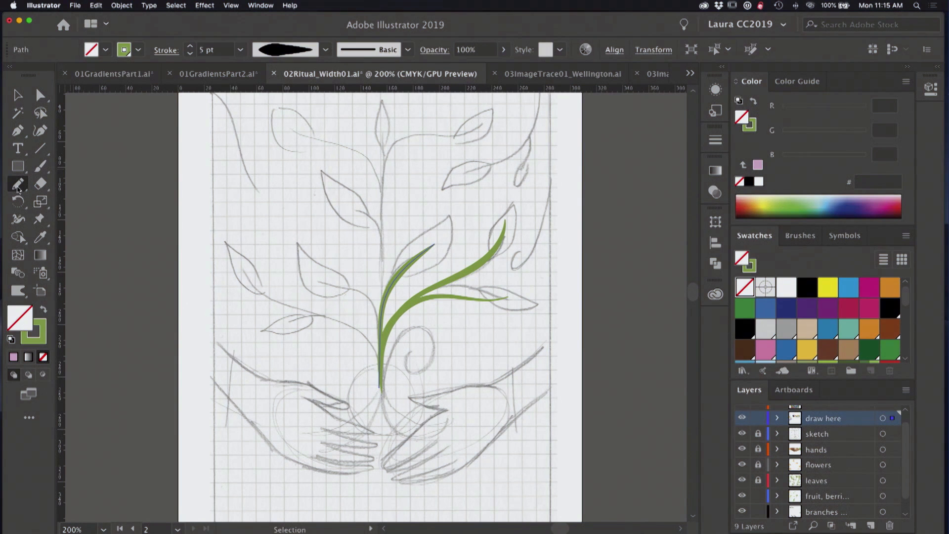
# Review Pencil Tool Options with Fidelity at Smooth and Keep selected on.
pyautogui.doubleClick(18, 185)
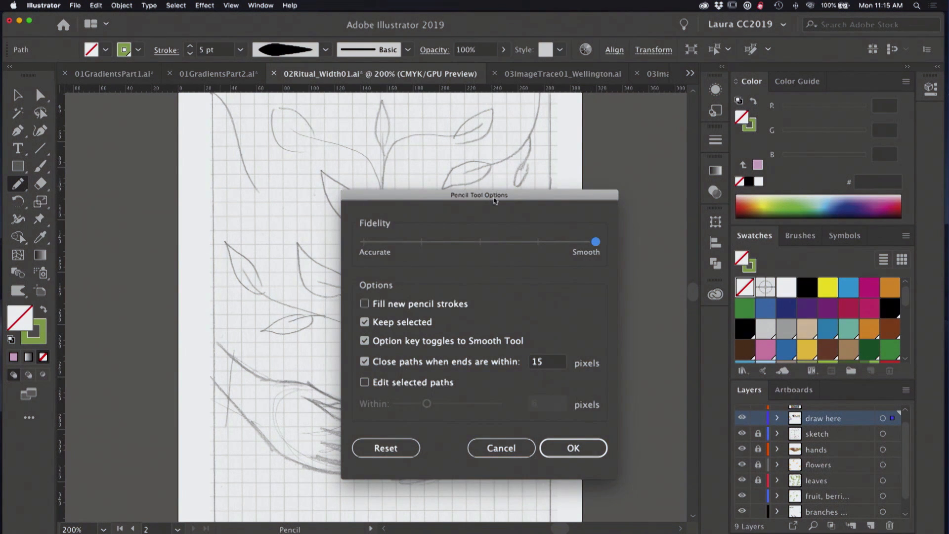
pyautogui.moveTo(495, 202)
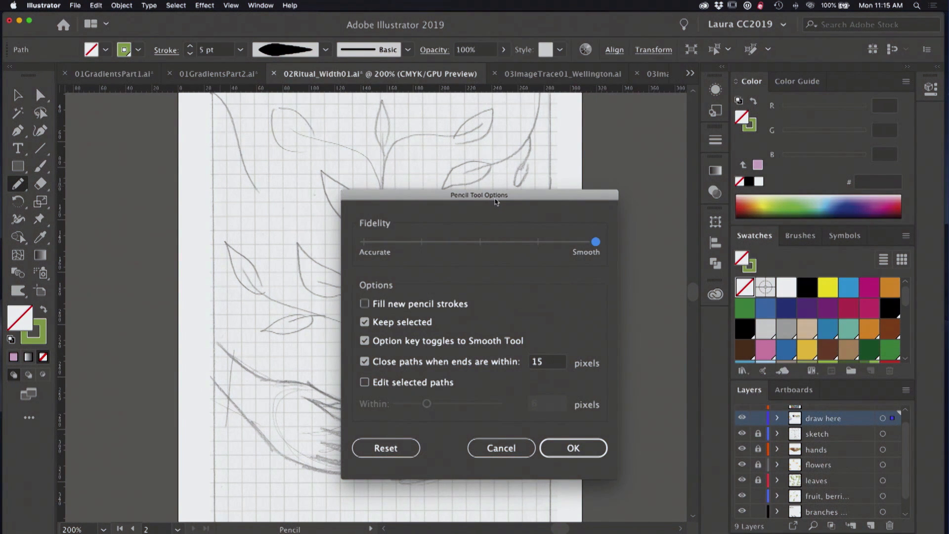
pyautogui.moveTo(457, 208)
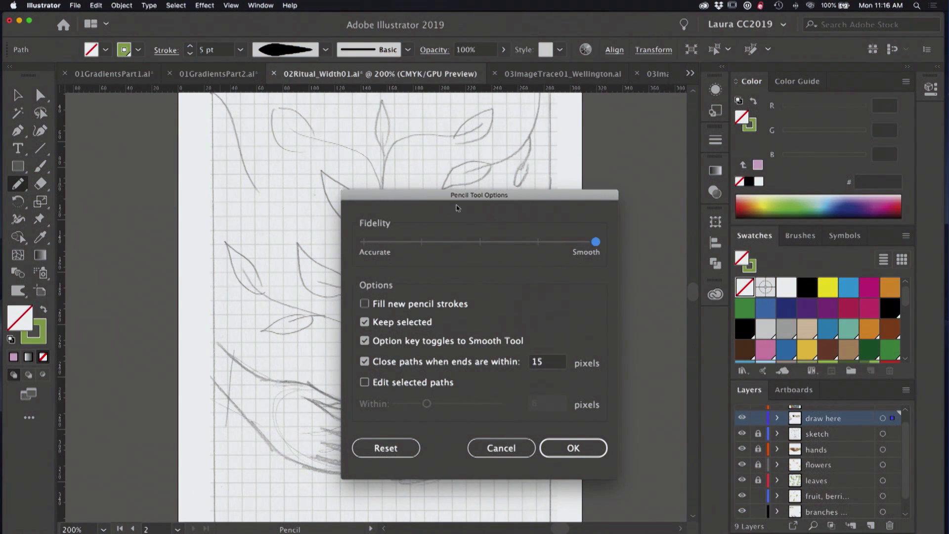
pyautogui.moveTo(418, 262)
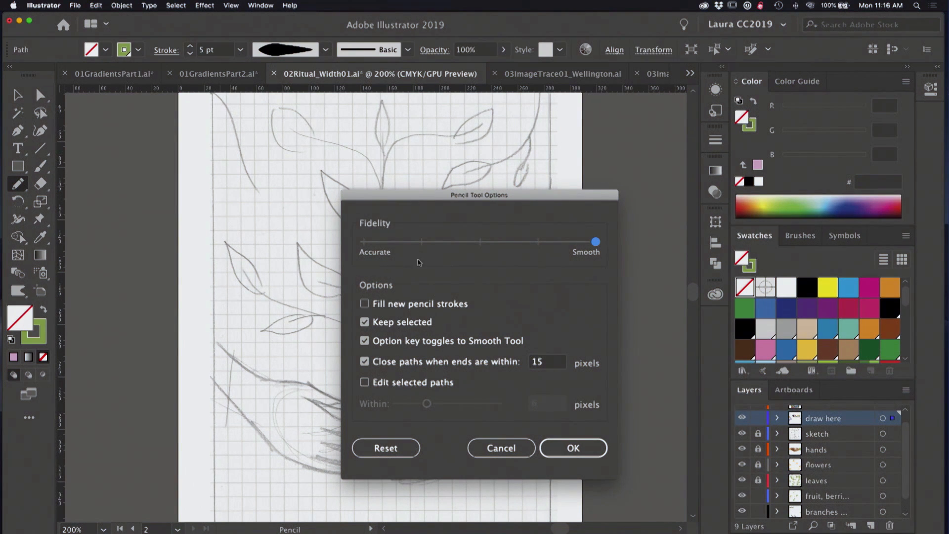
pyautogui.moveTo(604, 255)
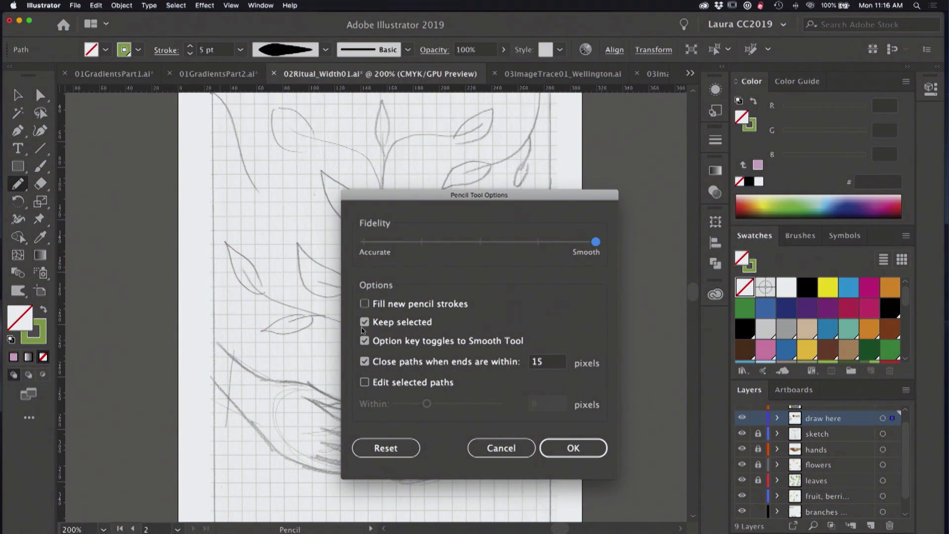
pyautogui.moveTo(416, 336)
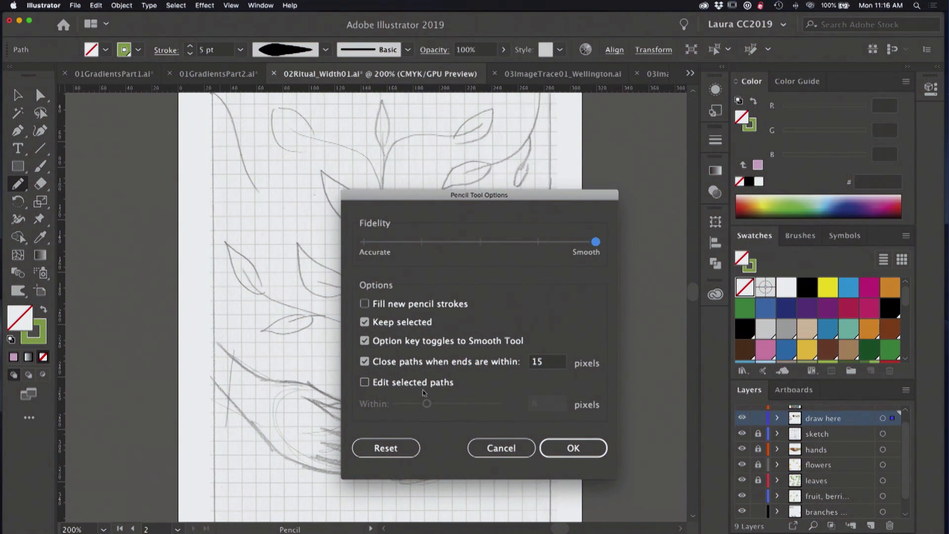
pyautogui.click(573, 448)
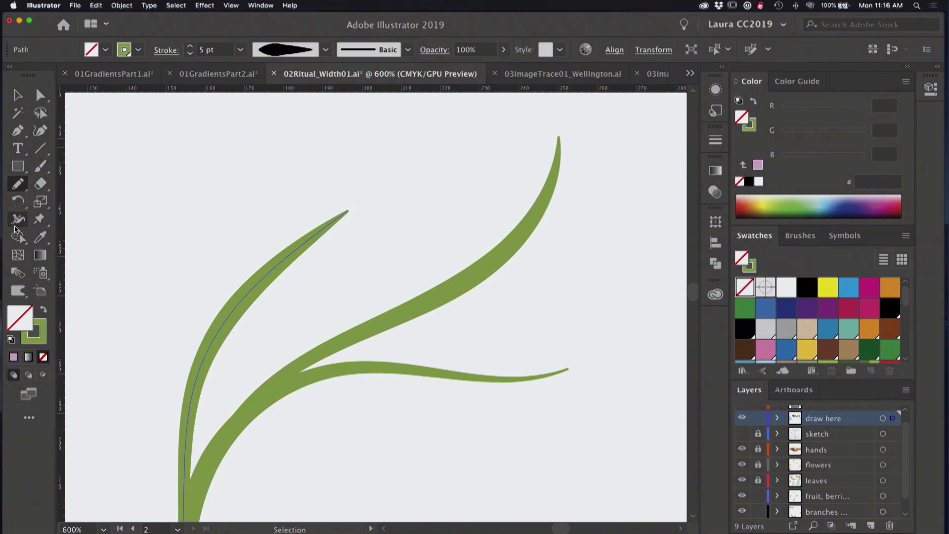
# With the Width tool, widen the left vine's middle into a leaf bulge and narrow its tip.
pyautogui.click(17, 219)
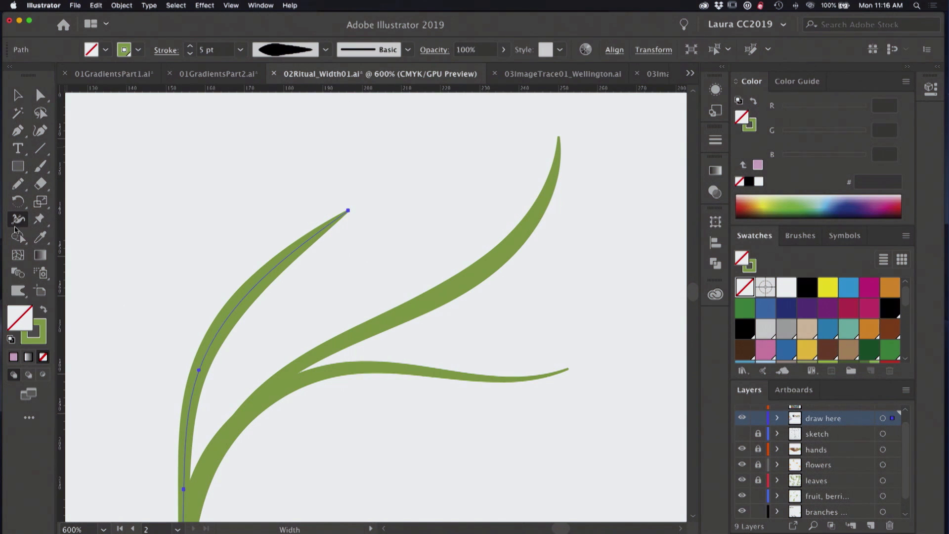
pyautogui.moveTo(406, 214)
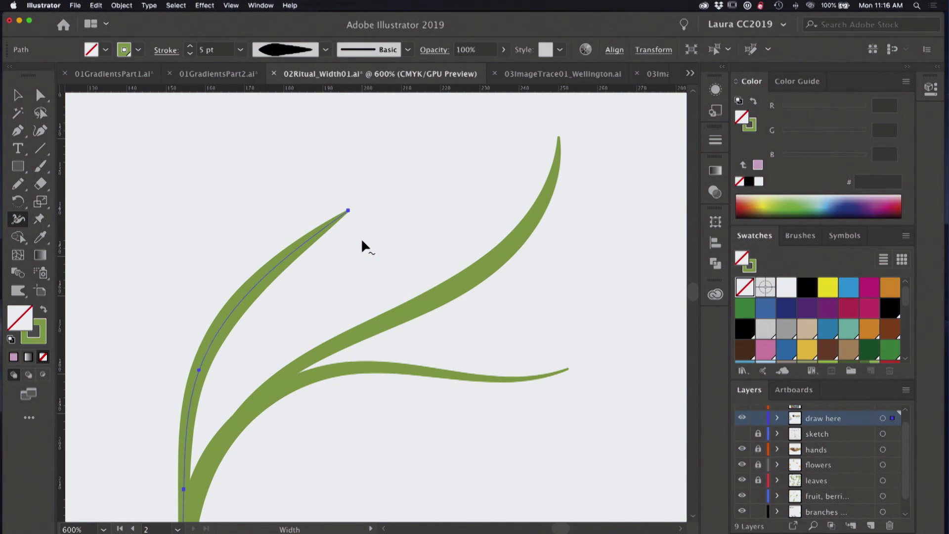
pyautogui.moveTo(224, 366)
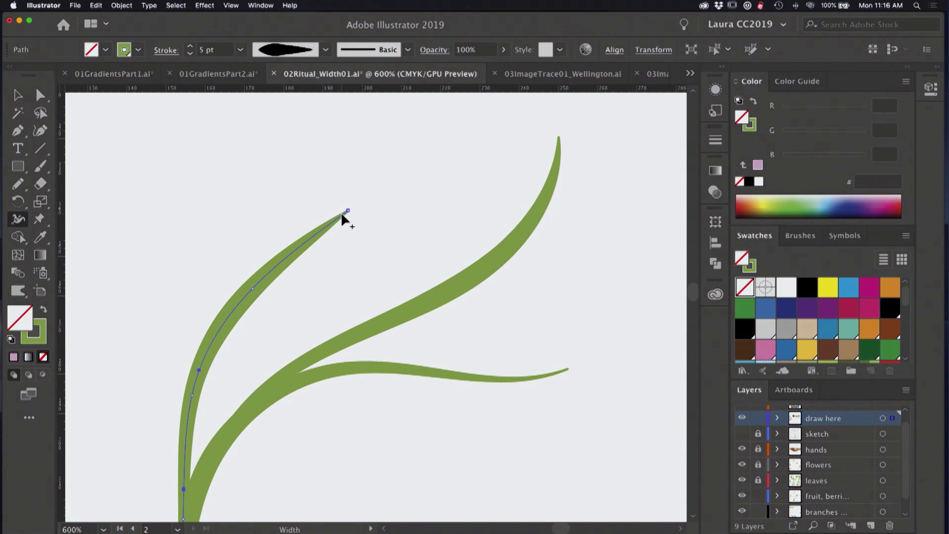
pyautogui.moveTo(255, 295)
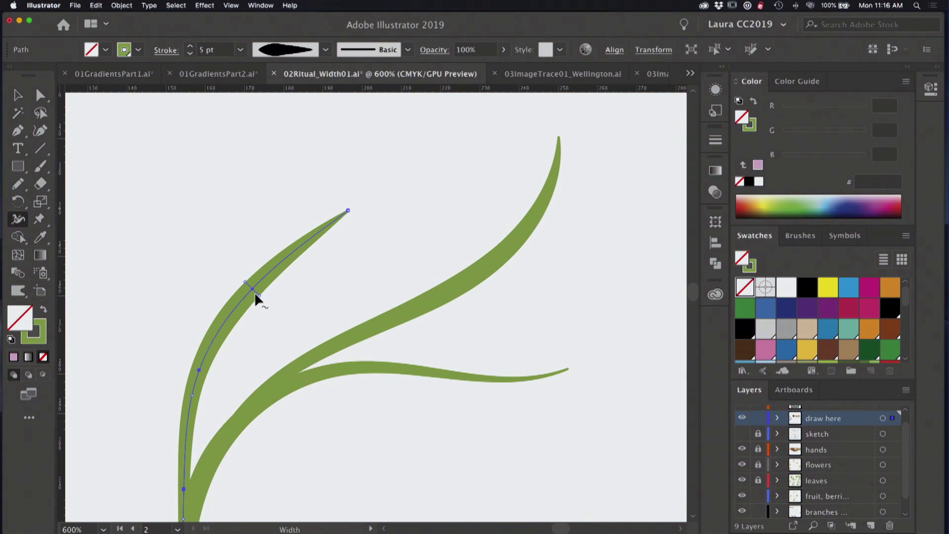
pyautogui.moveTo(252, 289); pyautogui.dragTo(277, 313)
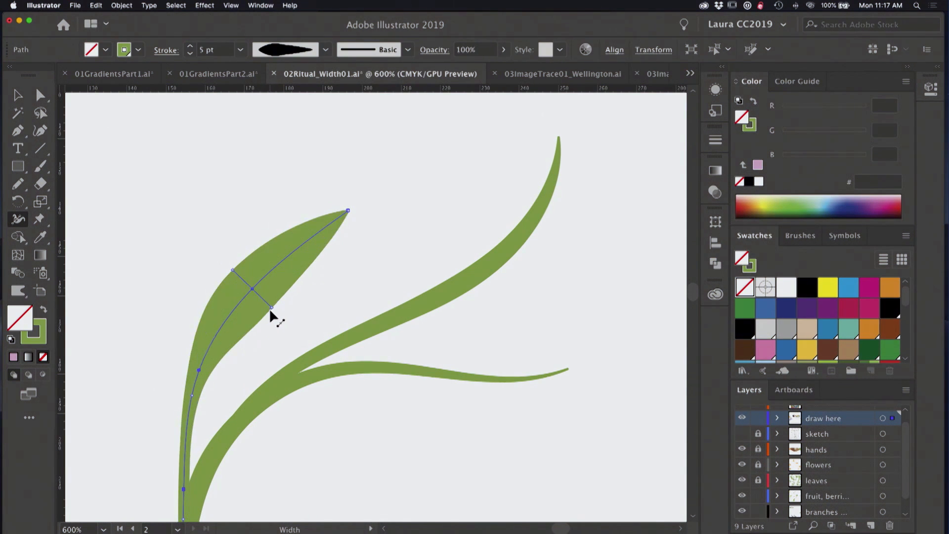
pyautogui.moveTo(270, 308); pyautogui.dragTo(271, 289)
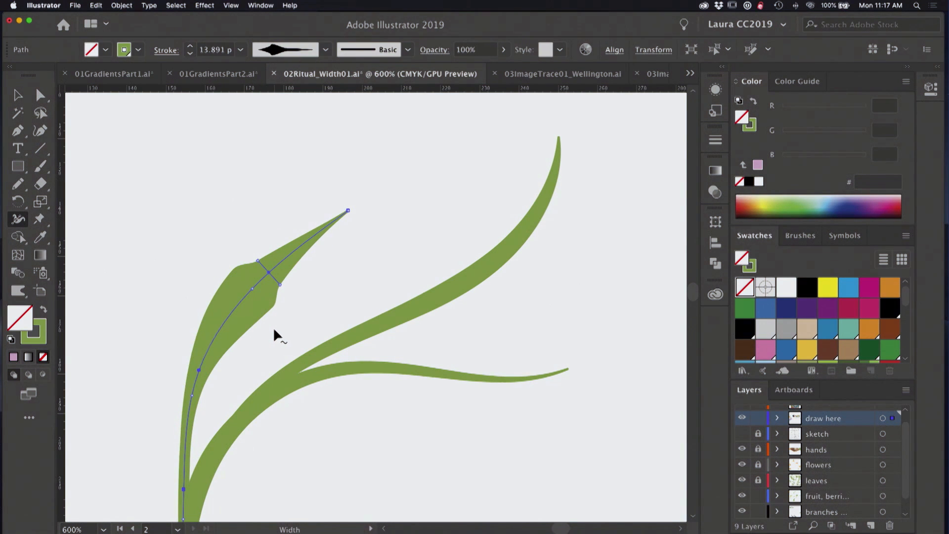
pyautogui.moveTo(292, 266)
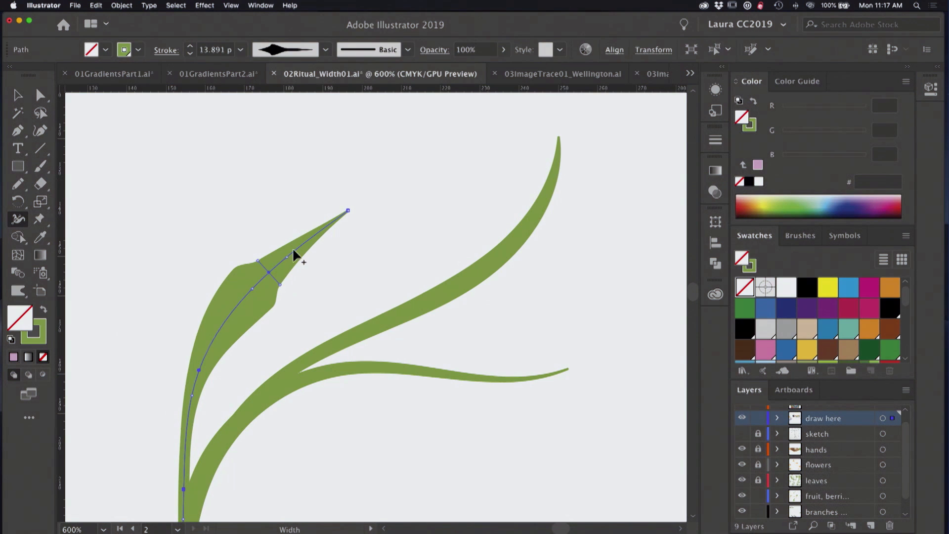
pyautogui.moveTo(336, 227)
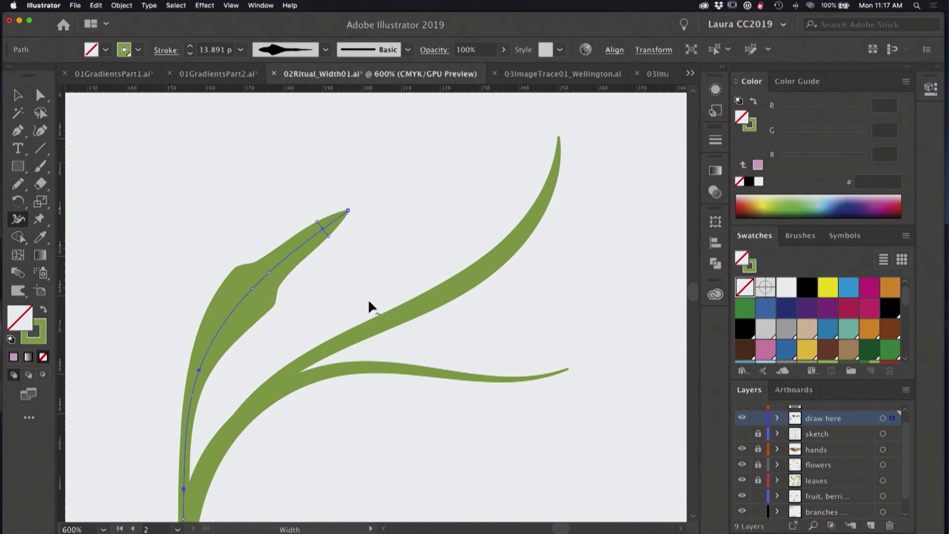
pyautogui.moveTo(379, 280)
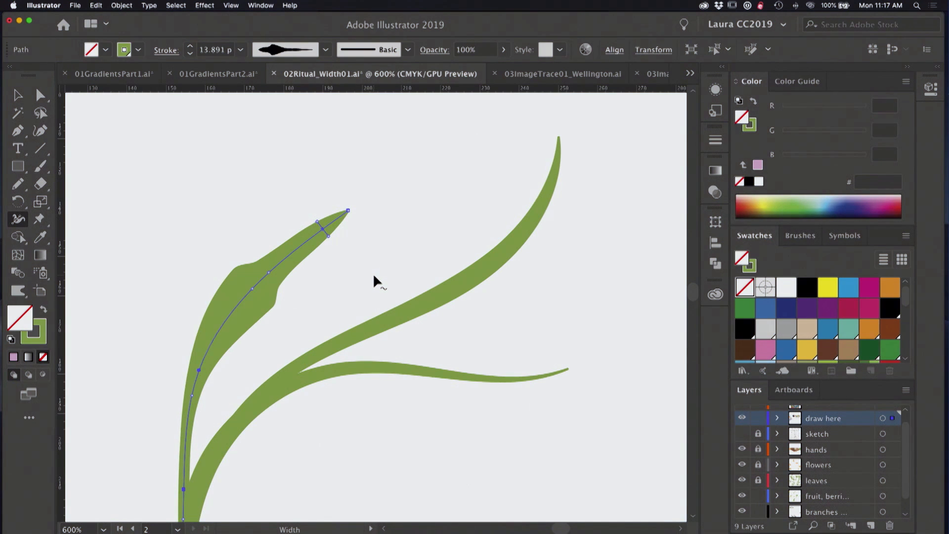
pyautogui.moveTo(338, 249)
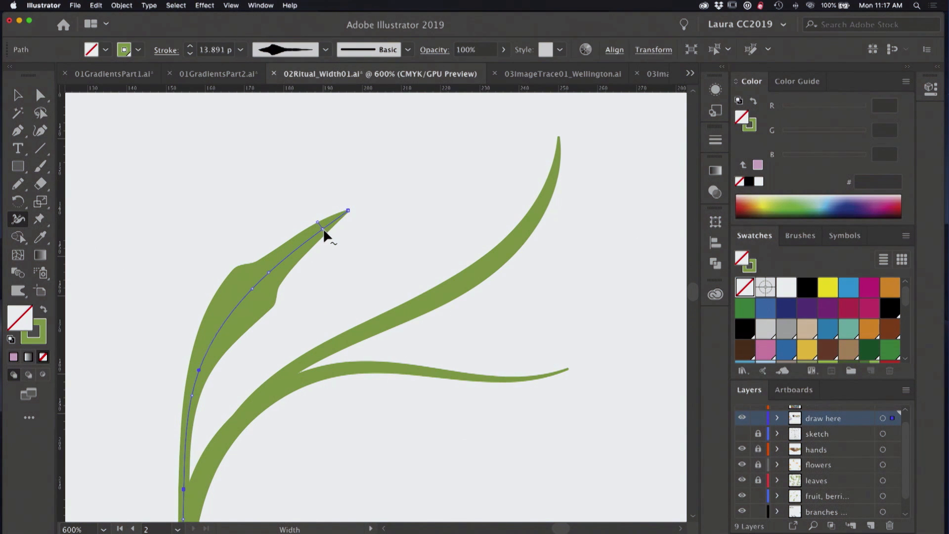
pyautogui.doubleClick(349, 211)
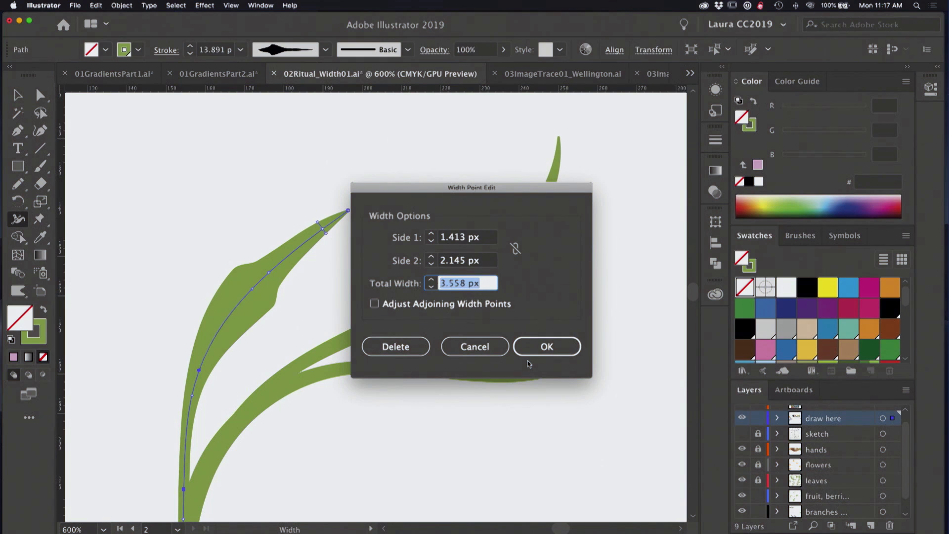
pyautogui.moveTo(398, 427)
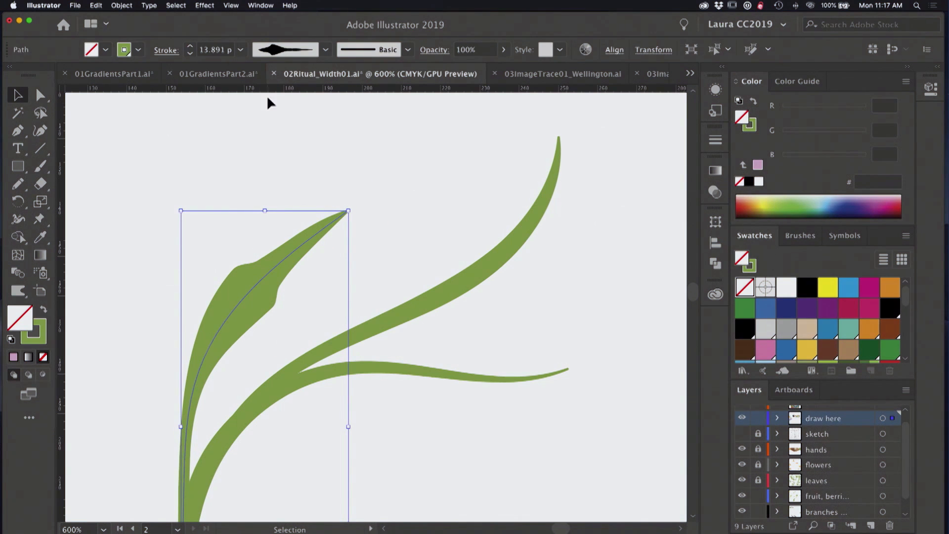
pyautogui.moveTo(303, 58)
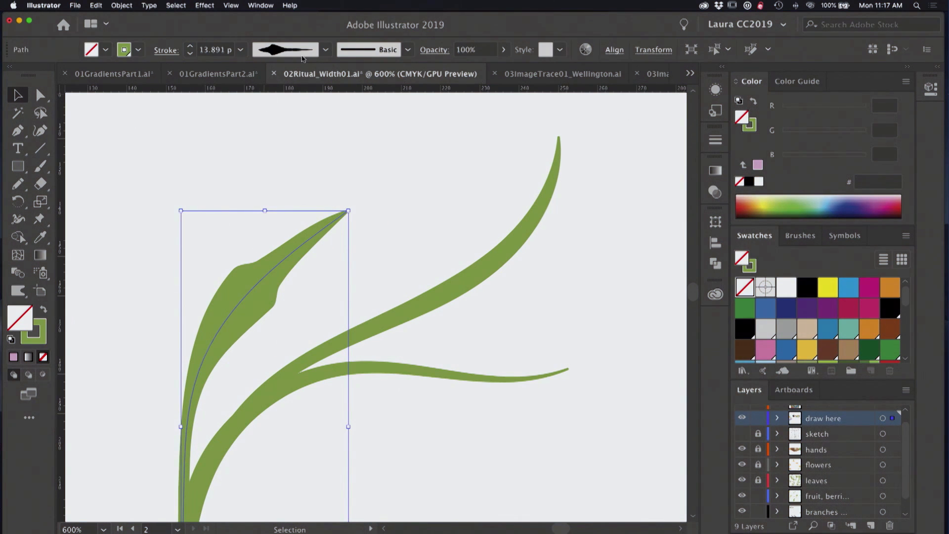
# Add the leaf's width shape to the width profiles, change the stroke weight, and deselect.
pyautogui.click(325, 50)
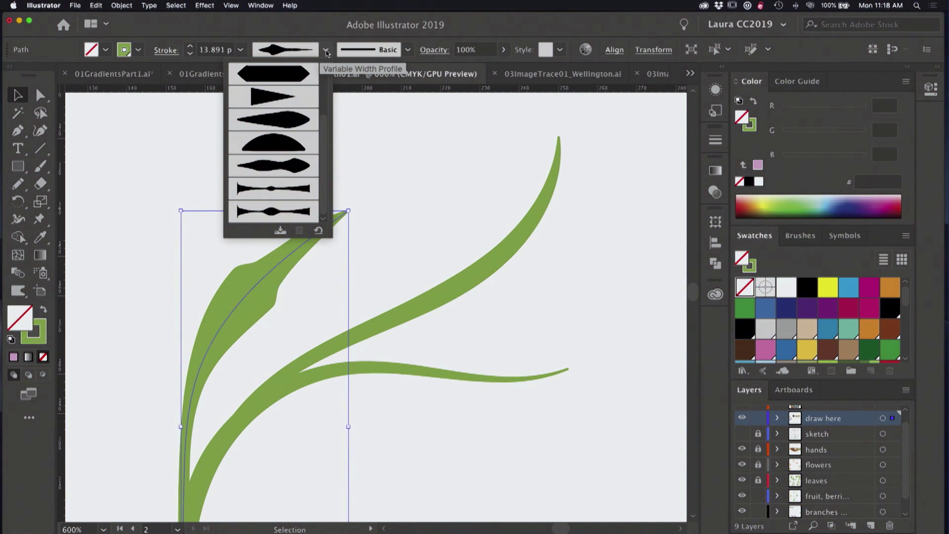
pyautogui.moveTo(279, 231)
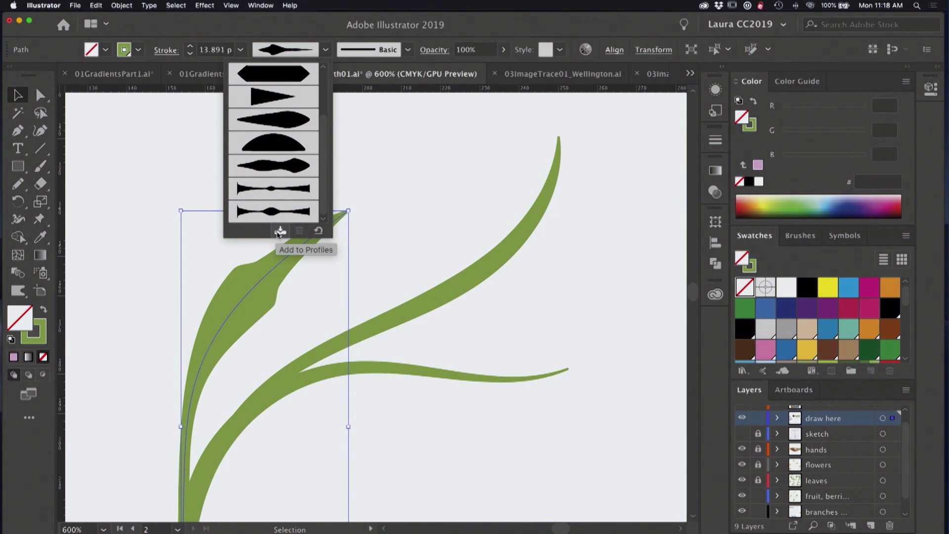
pyautogui.moveTo(422, 188)
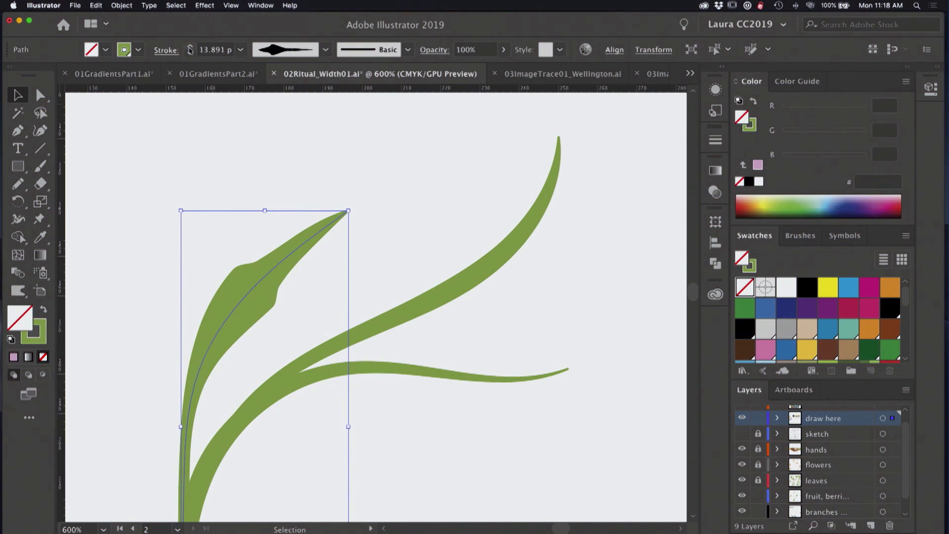
pyautogui.write('20 pt')
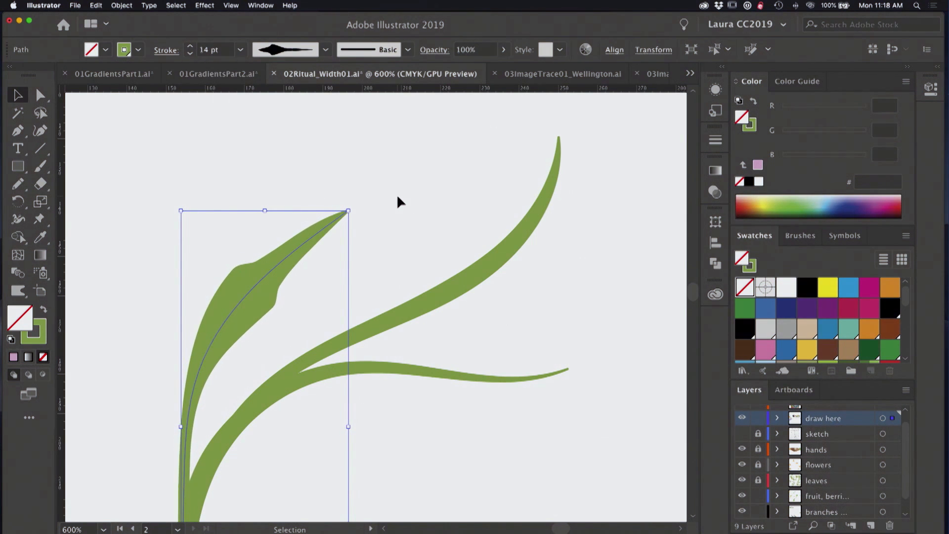
pyautogui.click(400, 196)
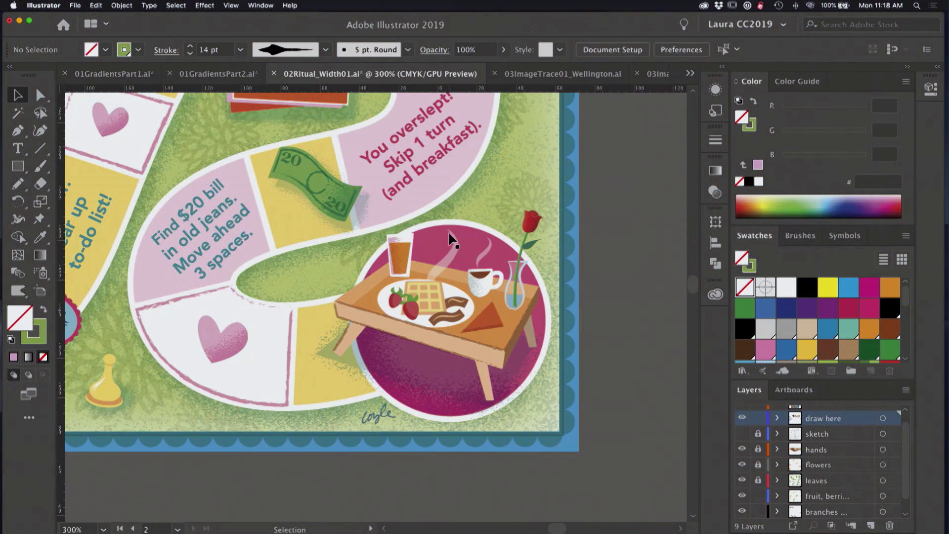
pyautogui.moveTo(523, 286)
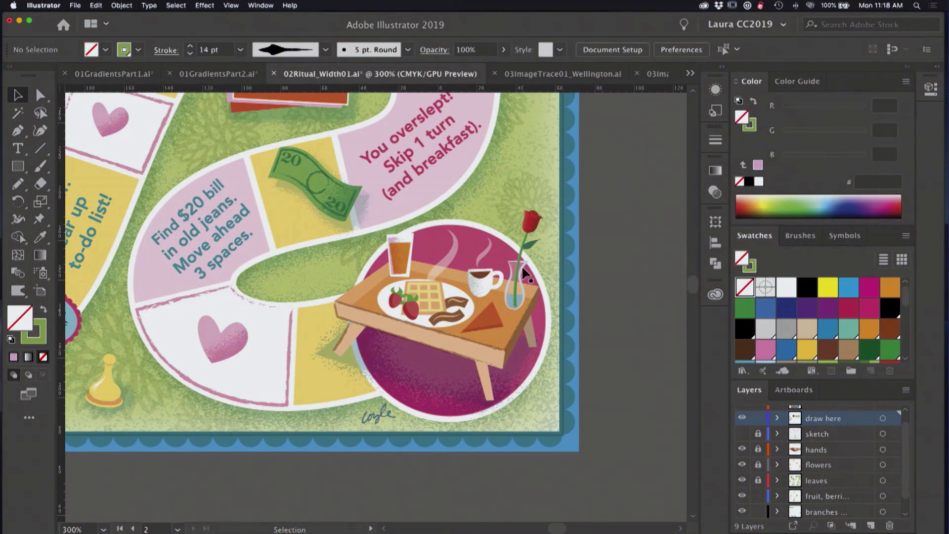
pyautogui.moveTo(361, 215)
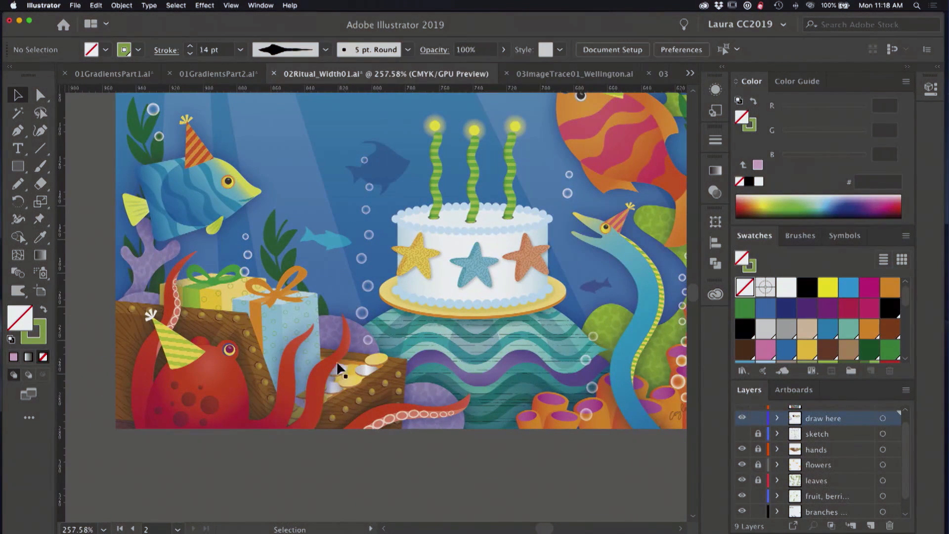
pyautogui.moveTo(282, 430)
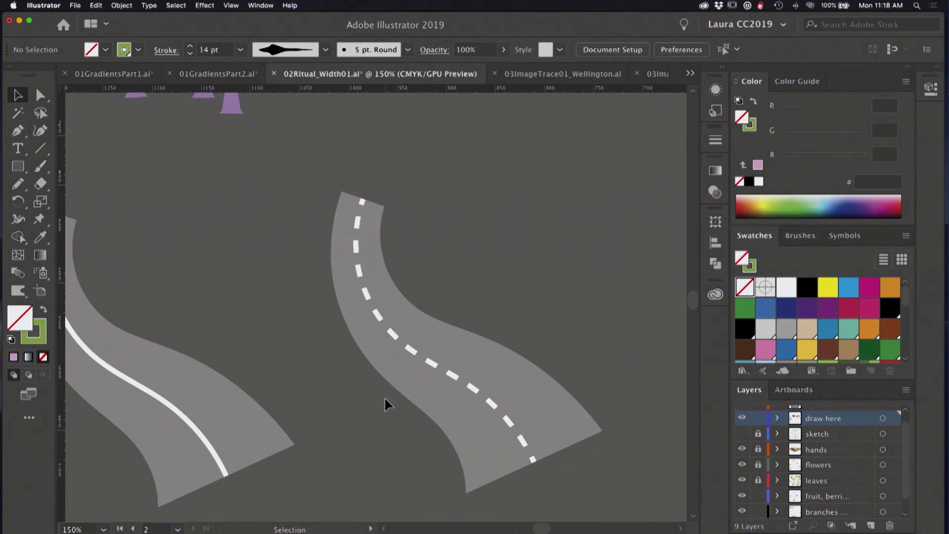
pyautogui.moveTo(418, 451)
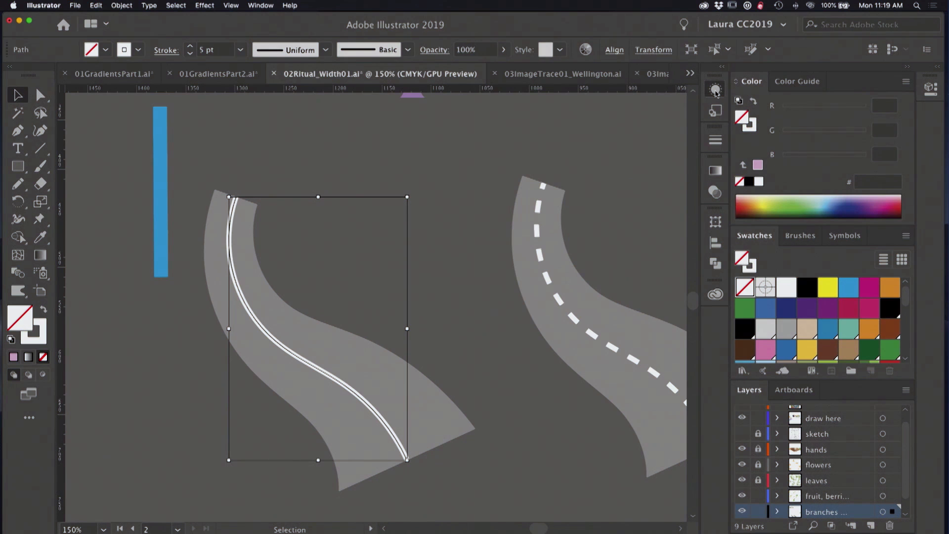
# Show the road path's stacked 5 pt and 153.078 pt strokes in the Appearance panel.
pyautogui.click(715, 89)
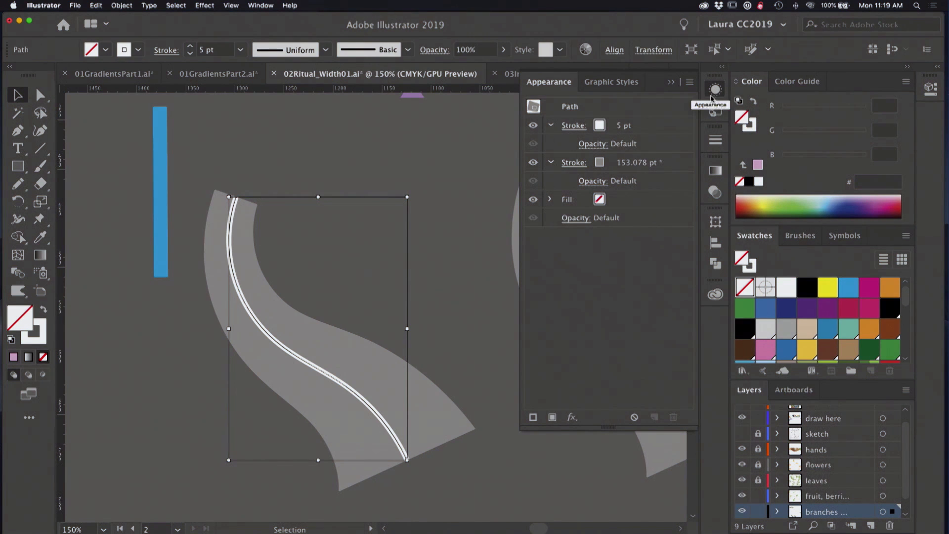
pyautogui.moveTo(658, 133)
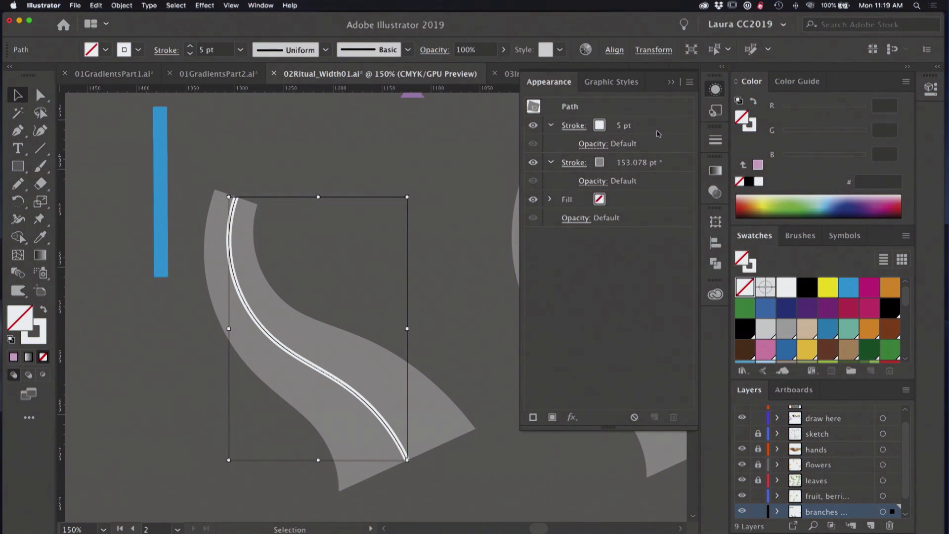
pyautogui.click(574, 125)
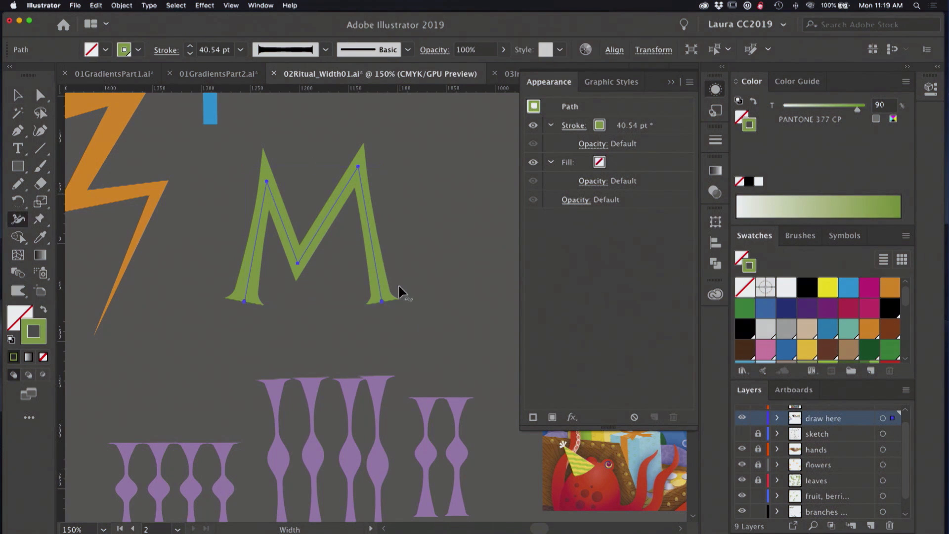
# Drag a width handle at the green M's right foot to flare it.
pyautogui.moveTo(383, 303); pyautogui.dragTo(400, 301)
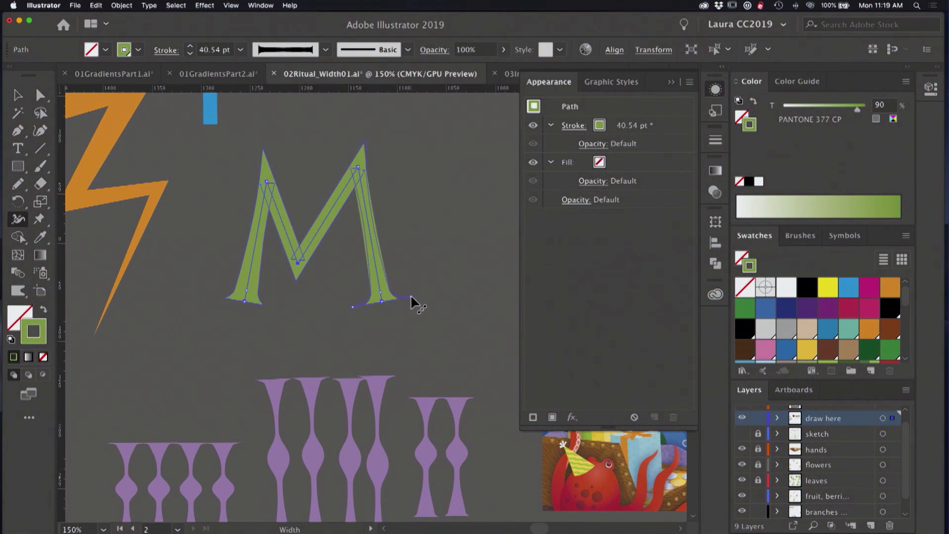